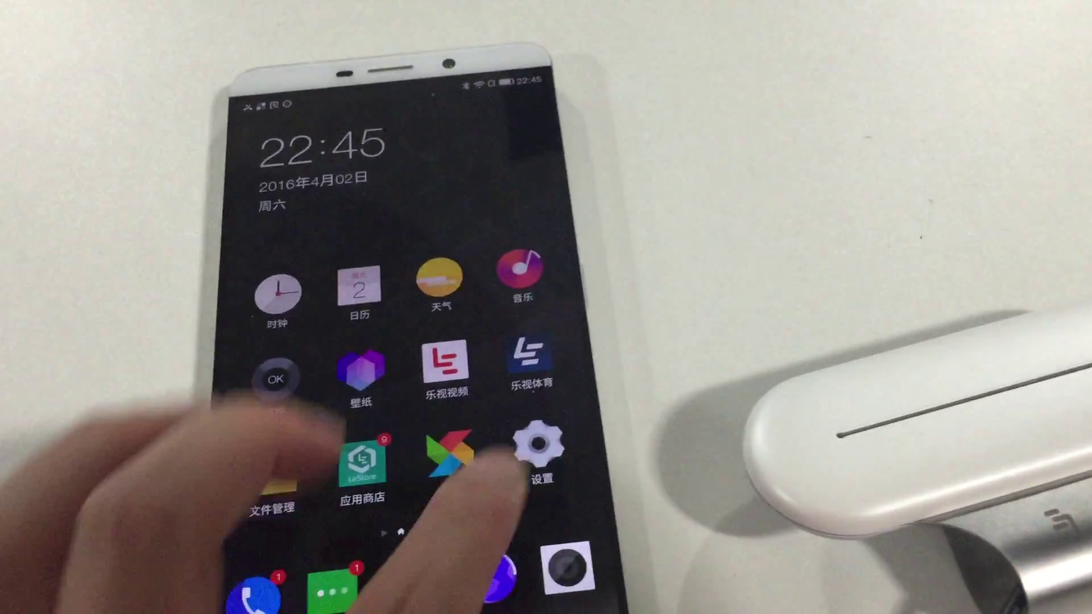
scroll("left", 3)
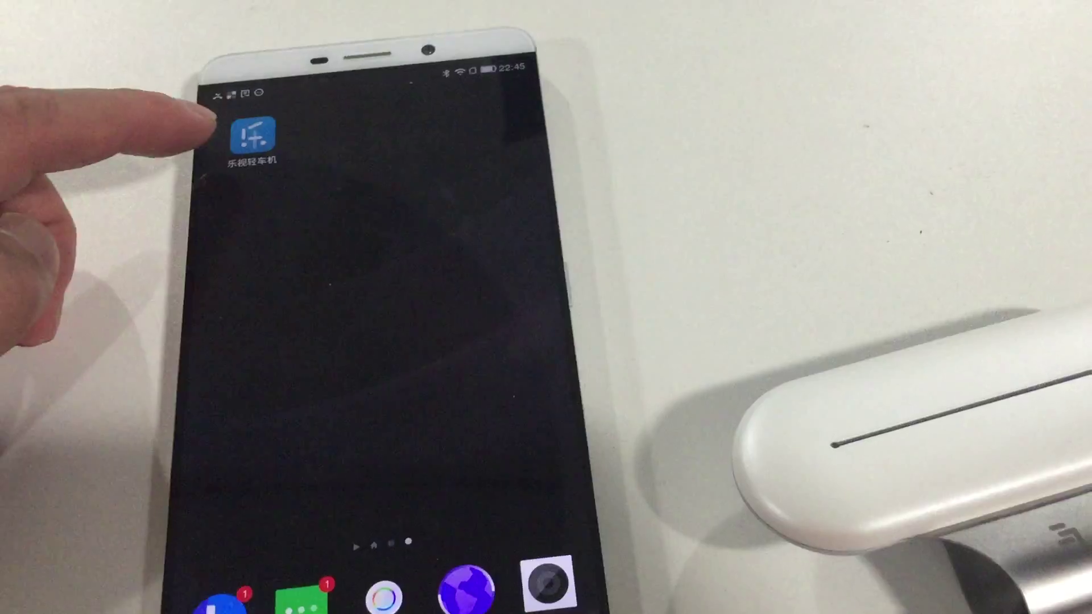